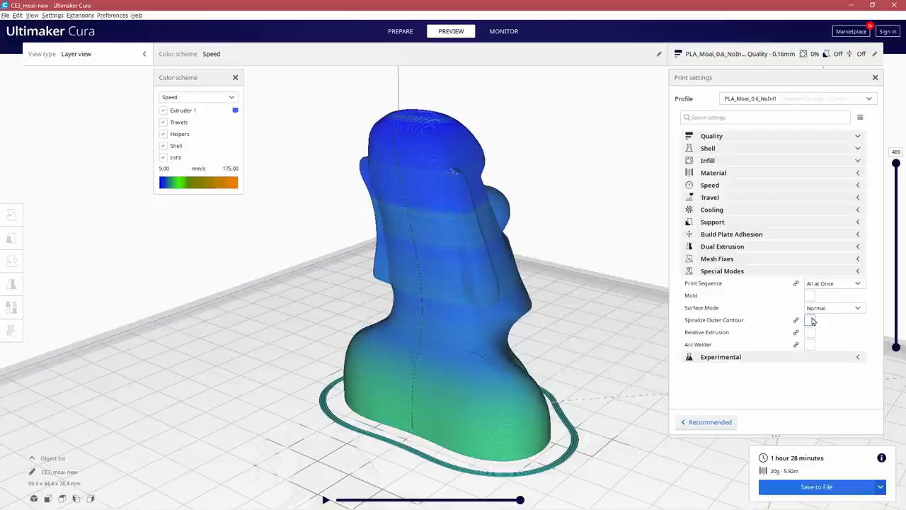
- Enable Spiralize Outer Contour in Special Modes so the Moai re-slices as a single-wall vase
left_click(810, 320)
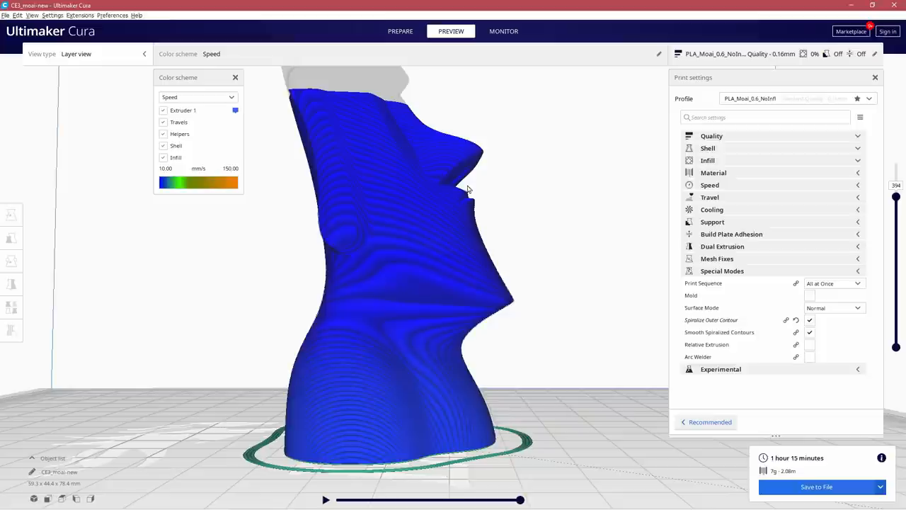
- Enable print cooling in the Cooling section, exposing fan speed at 100%
left_click(711, 210)
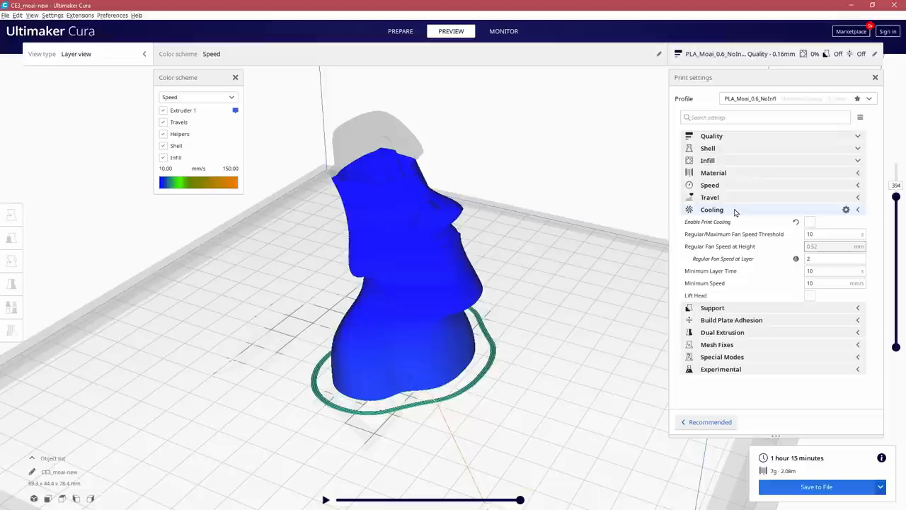
left_click(810, 220)
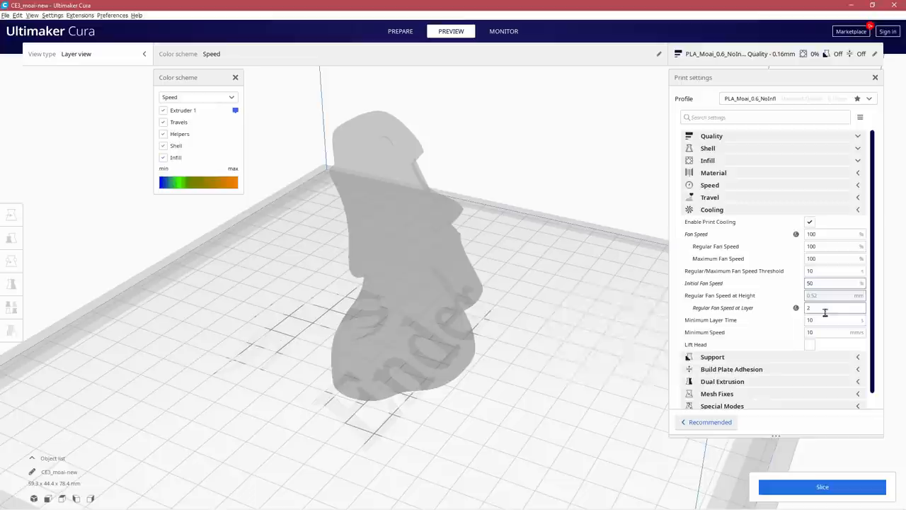